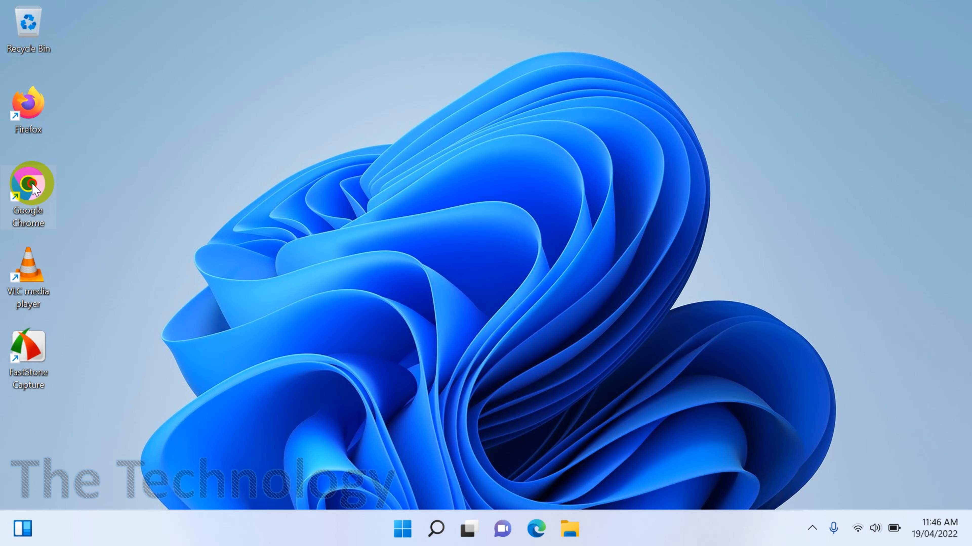
Launch Chrome, then search the Start menu for "default apps" to reach the Default apps page.
{"action": "double_click", "coordinate": [28, 183]}
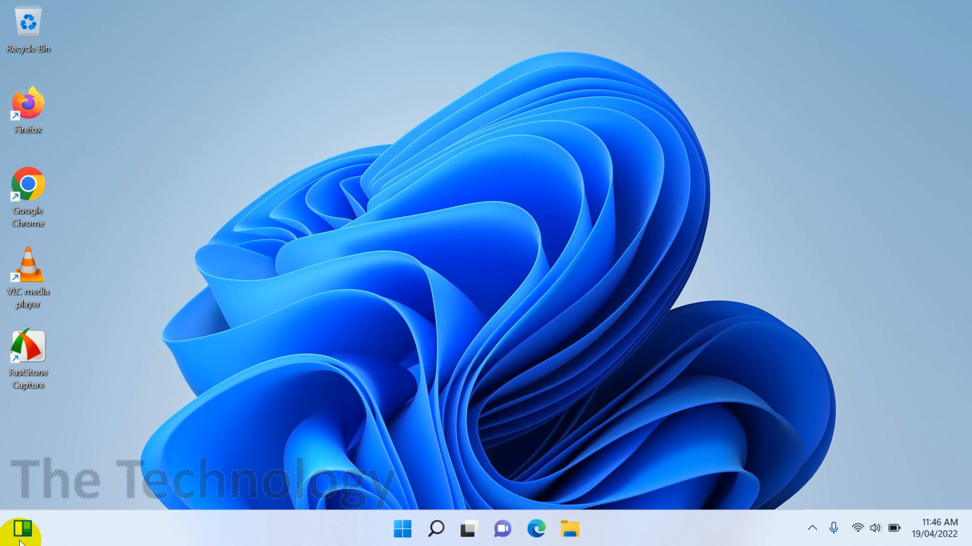
{"action": "left_click", "coordinate": [401, 529]}
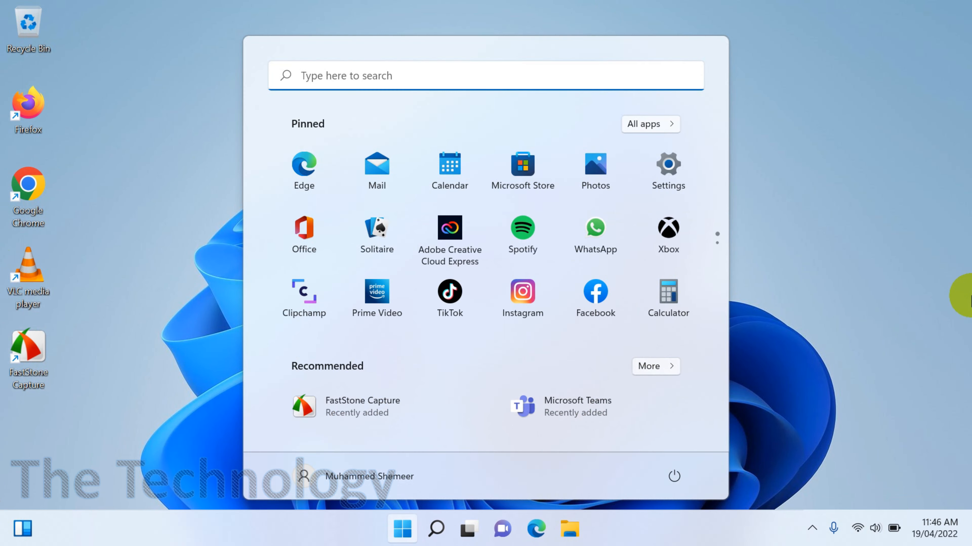
{"action": "type", "text": "default apps"}
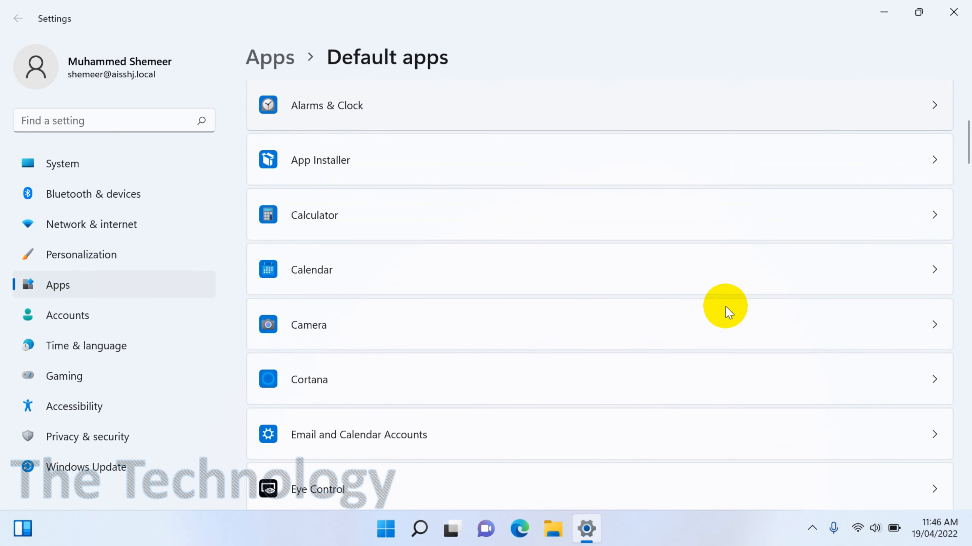
Set Google Chrome as the default browser, assigning .htm, .html, HTTP and HTTPS to it.
{"action": "scroll", "scroll_direction": "down", "scroll_amount": 3}
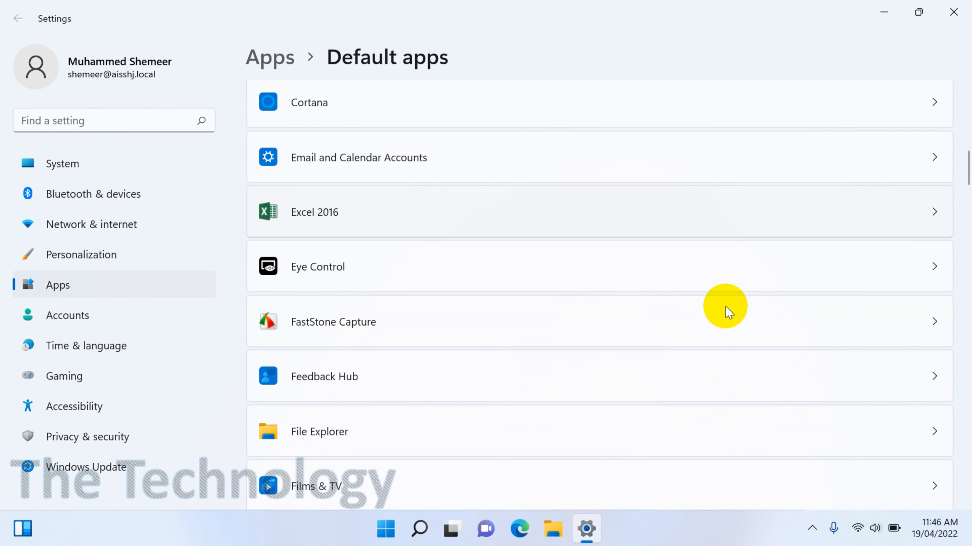
{"action": "scroll", "scroll_direction": "down", "scroll_amount": 3}
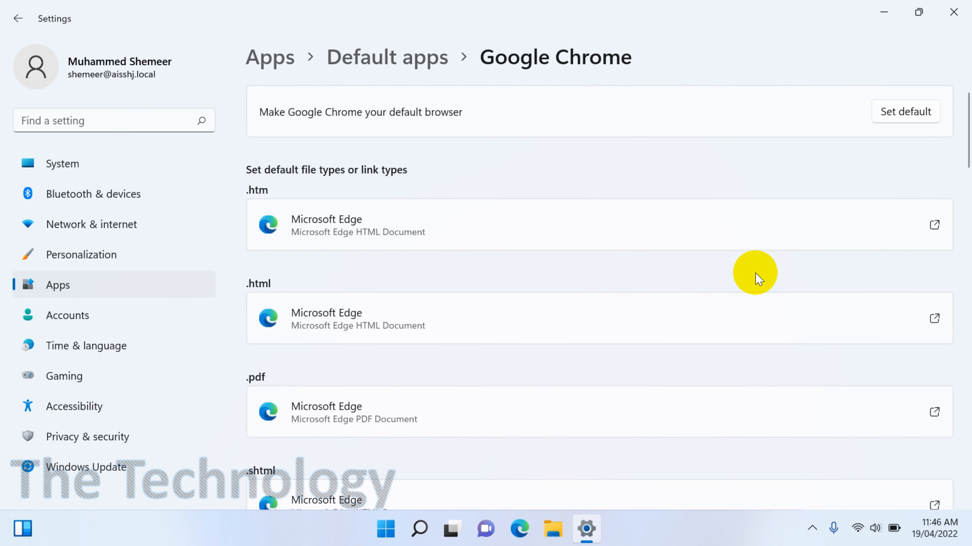
{"action": "mouse_move", "coordinate": [893, 121]}
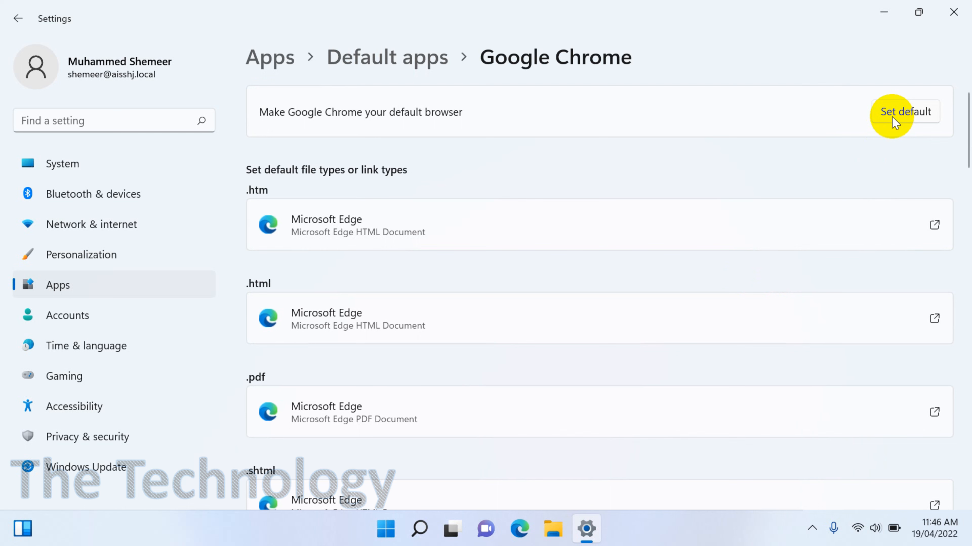
{"action": "left_click", "coordinate": [904, 112]}
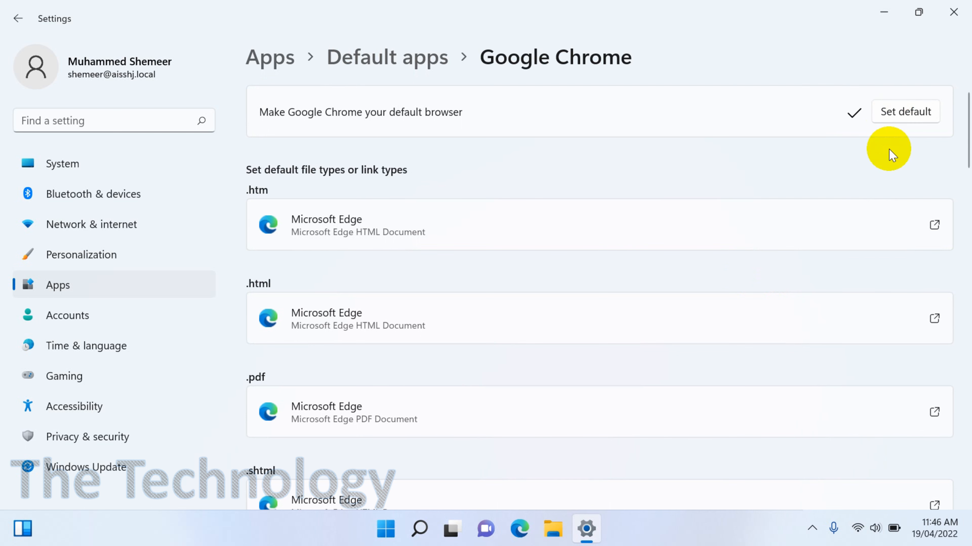
{"action": "scroll", "scroll_direction": "down", "scroll_amount": 3}
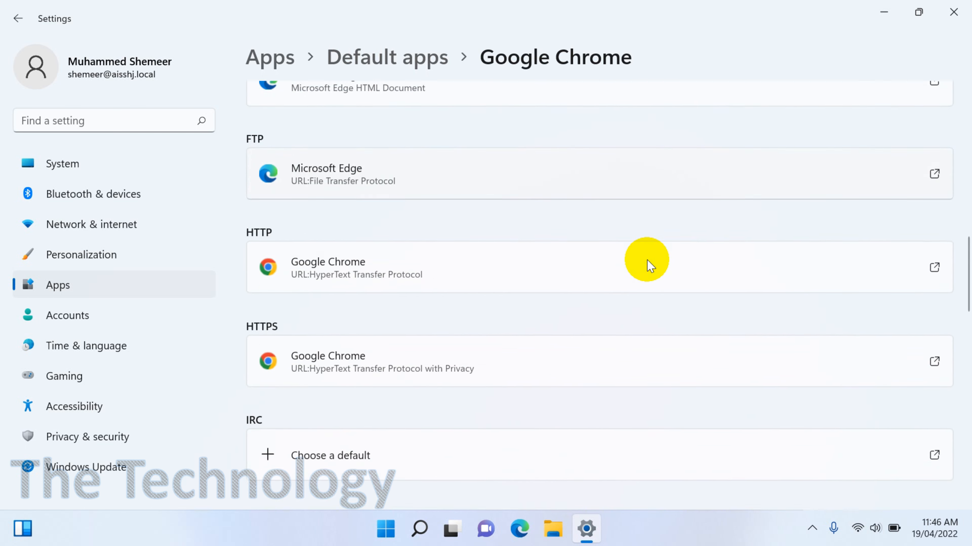
{"action": "scroll", "scroll_direction": "down", "scroll_amount": 3}
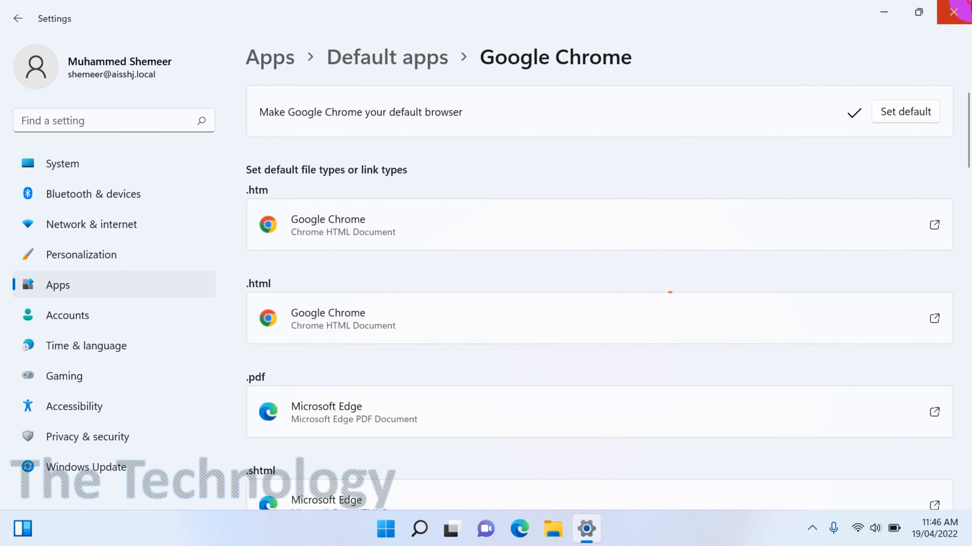
{"action": "left_click", "coordinate": [956, 11]}
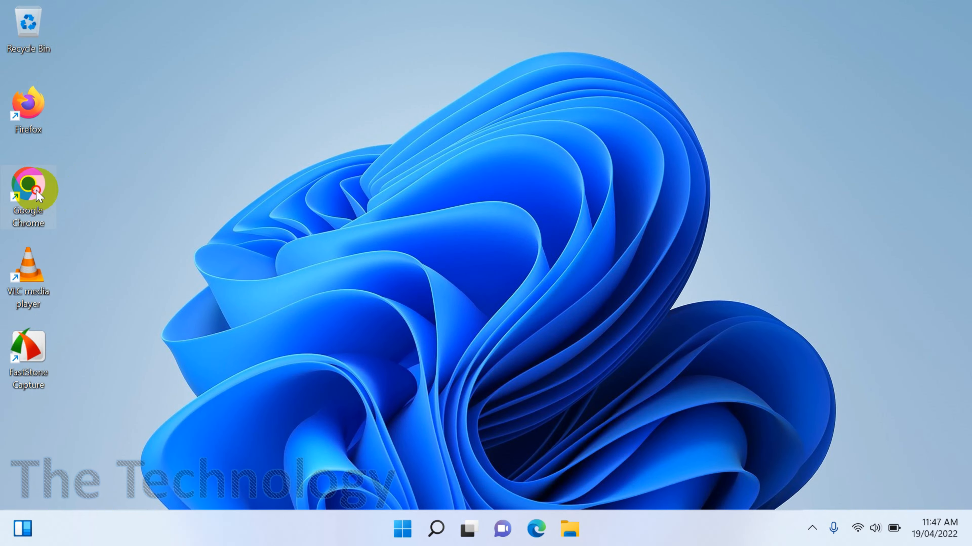
{"action": "double_click", "coordinate": [28, 189]}
{"action": "type", "text": "d"}
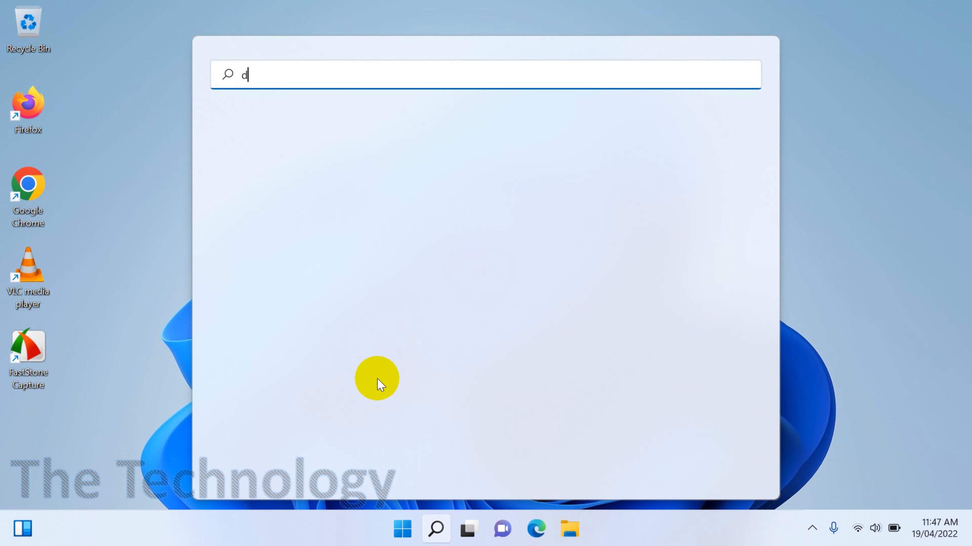
Search for "default apps" again to return to the Default apps settings page.
{"action": "type", "text": "ef"}
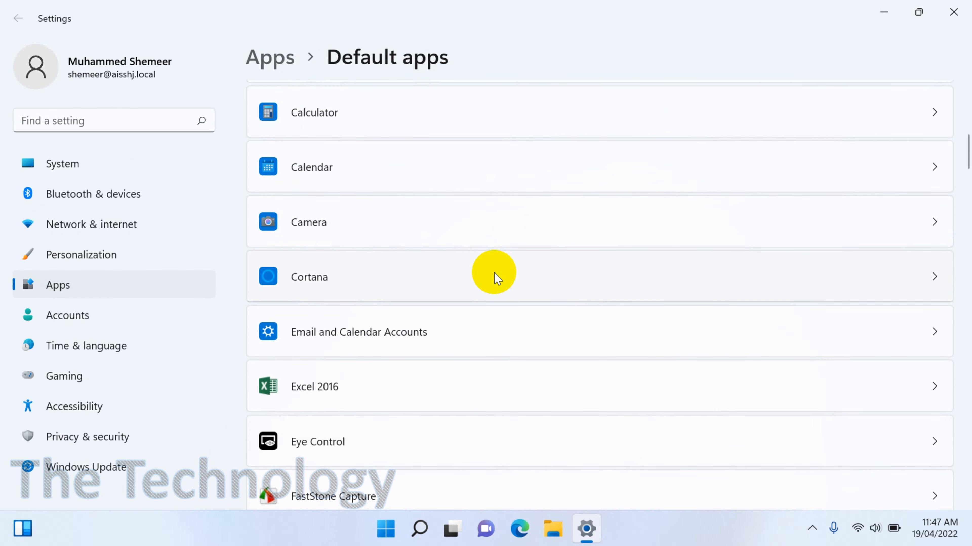
Set Firefox as the default browser, reassigning .htm and .html to it, then close Settings.
{"action": "scroll", "scroll_direction": "down", "scroll_amount": 3}
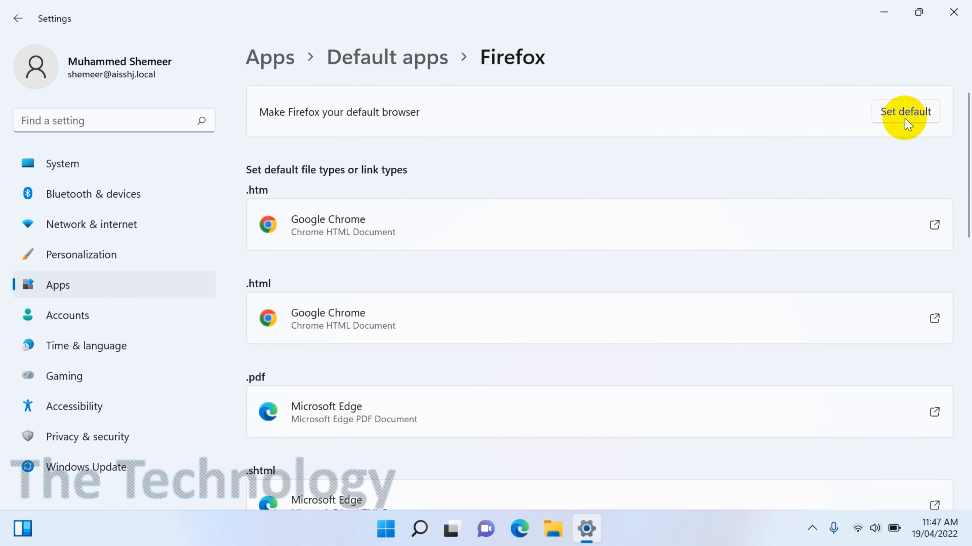
{"action": "left_click", "coordinate": [904, 112]}
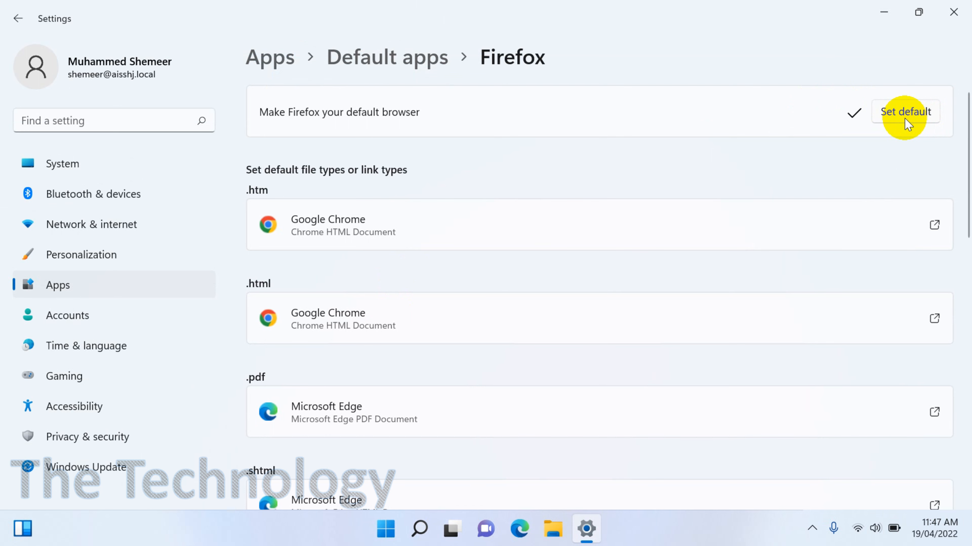
{"action": "left_click", "coordinate": [905, 112]}
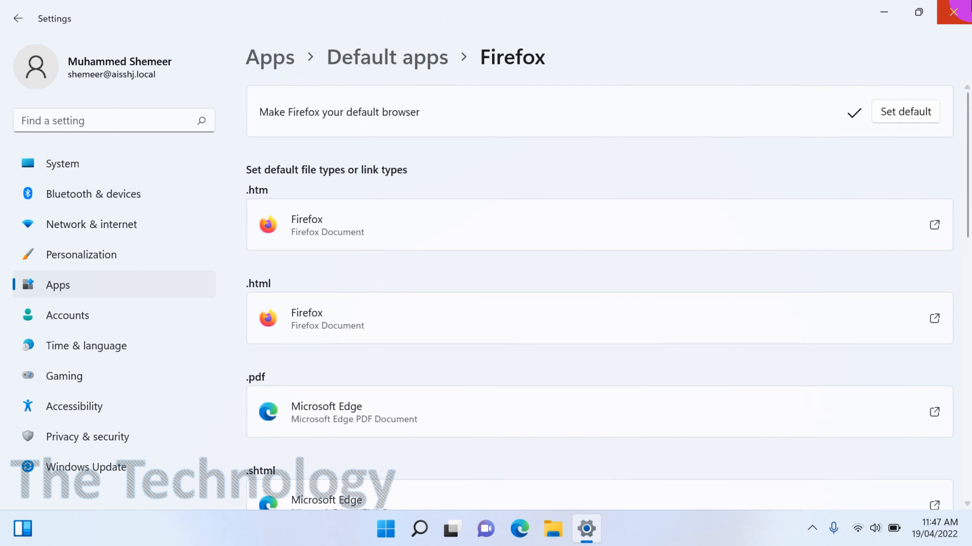
{"action": "left_click", "coordinate": [953, 11]}
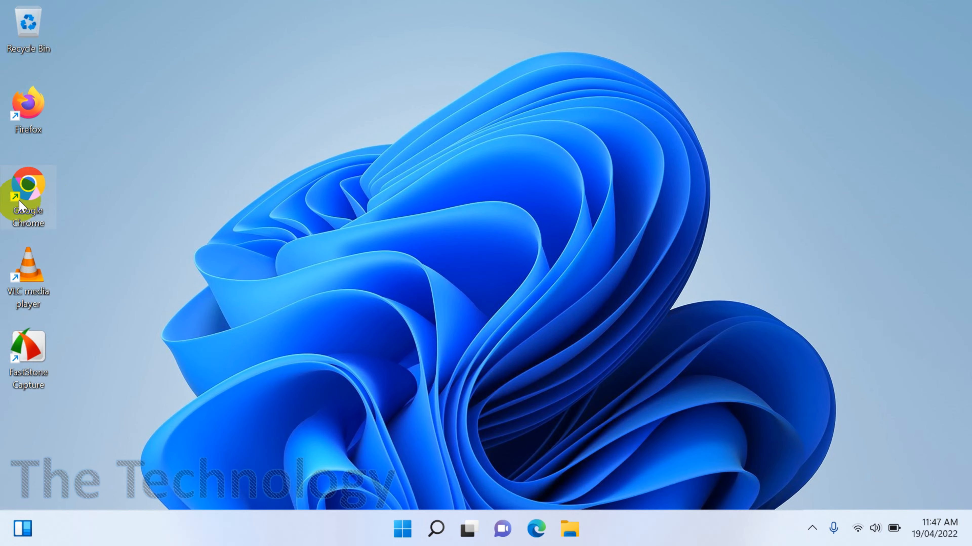
Launch Firefox from its desktop shortcut so it opens to new tabs without a default-browser prompt.
{"action": "double_click", "coordinate": [27, 189]}
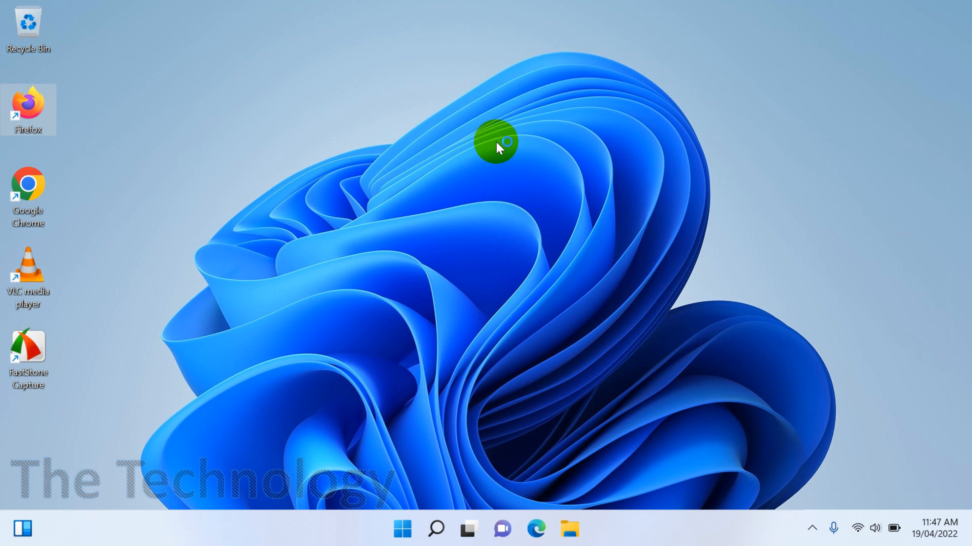
{"action": "mouse_move", "coordinate": [541, 179]}
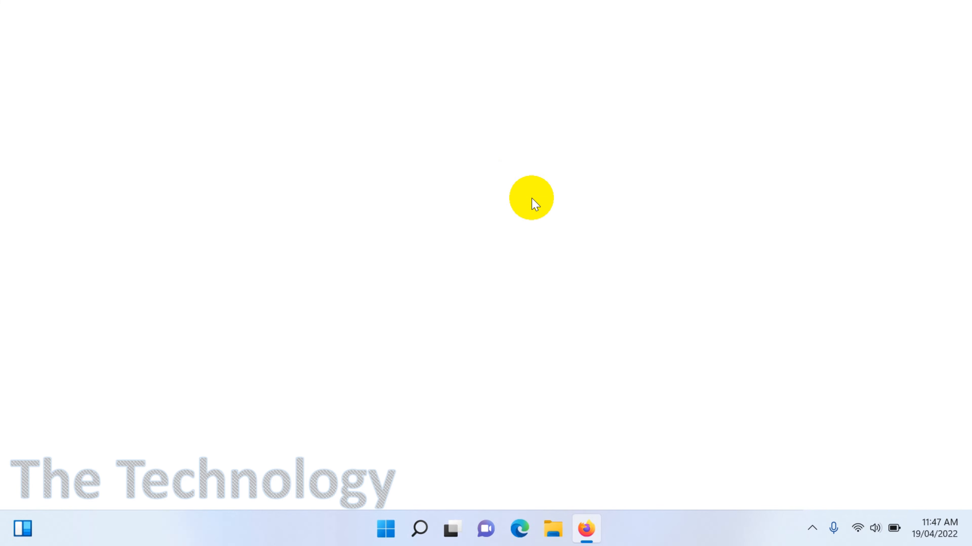
{"action": "left_click", "coordinate": [585, 529]}
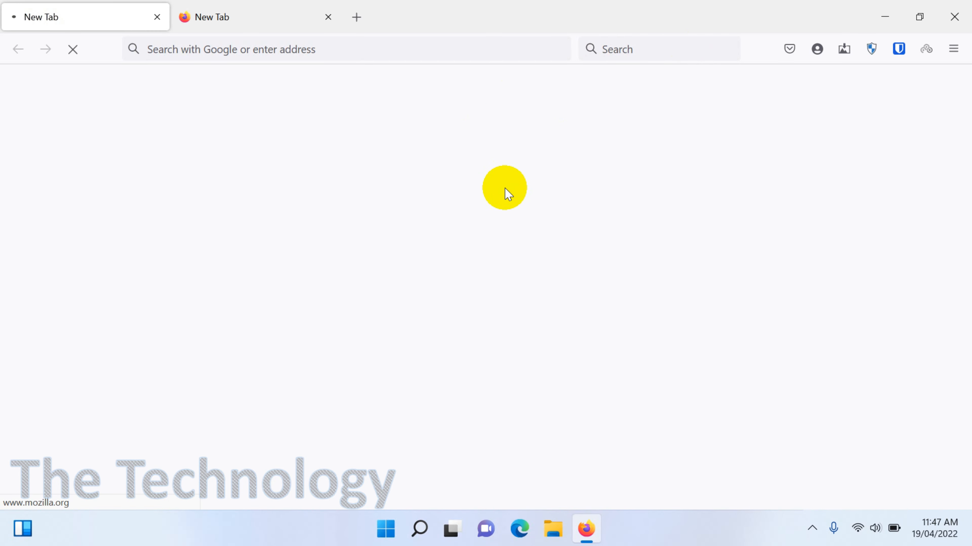